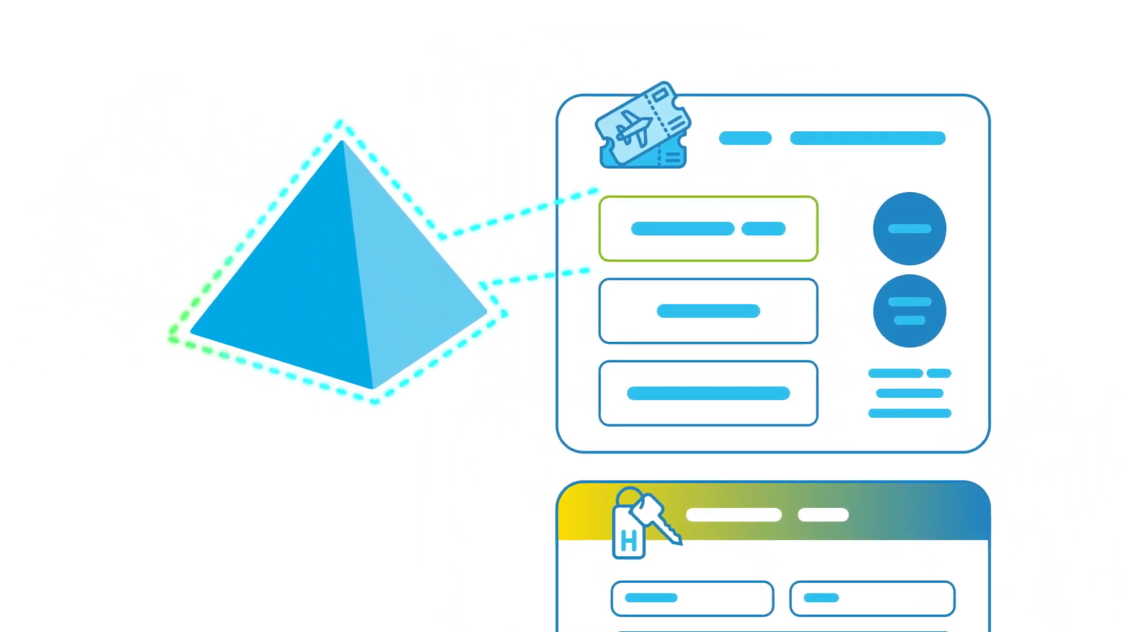
scroll(down, 3)
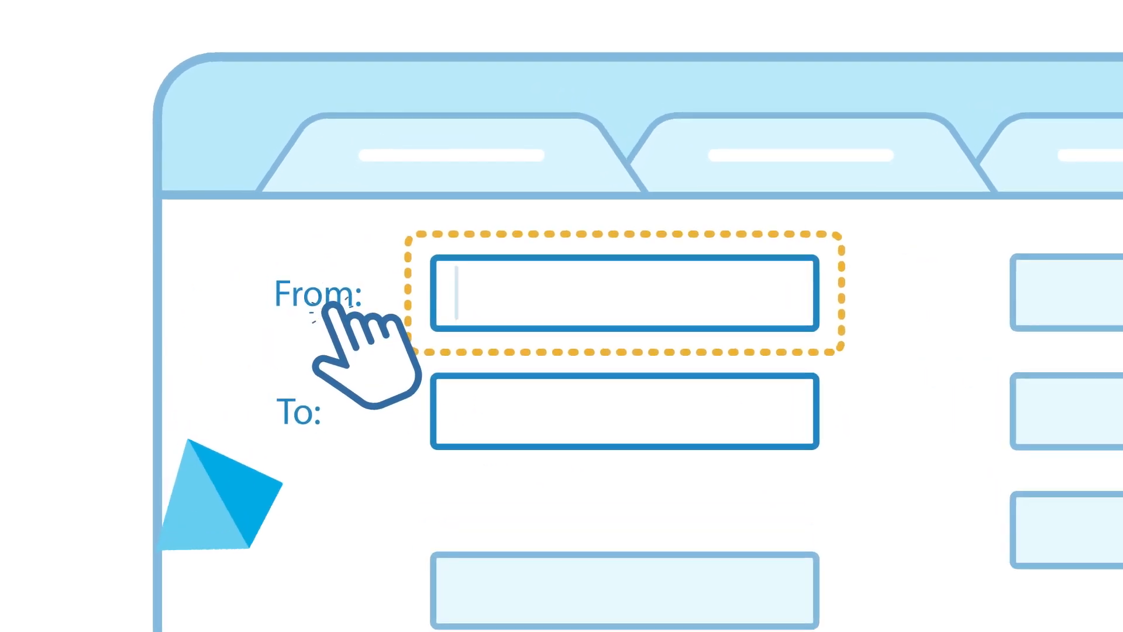
click(323, 292)
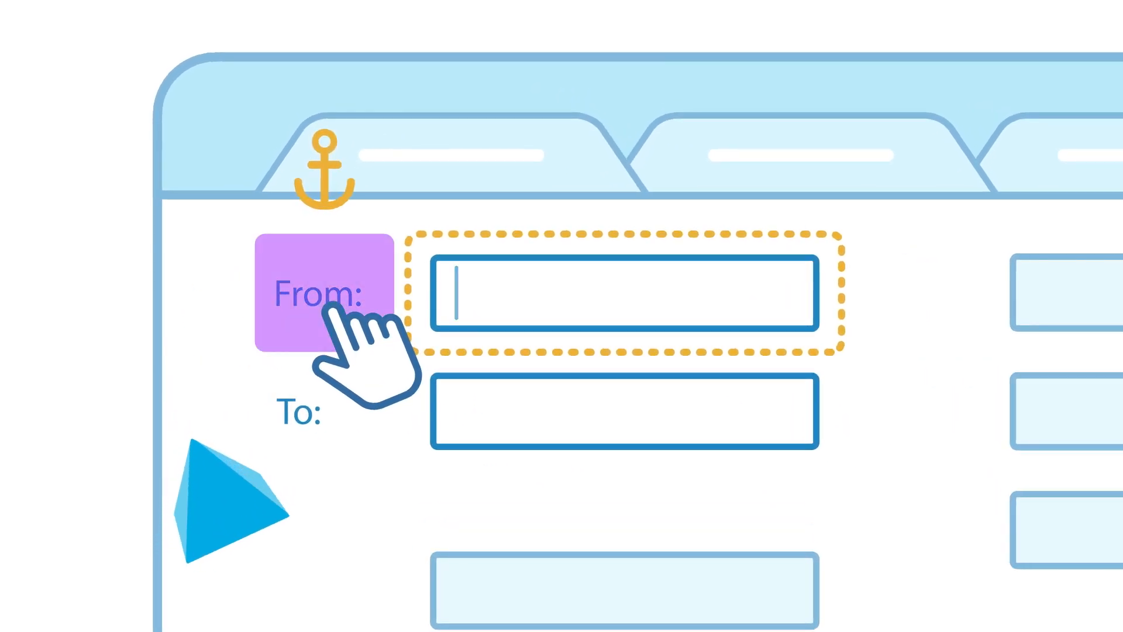